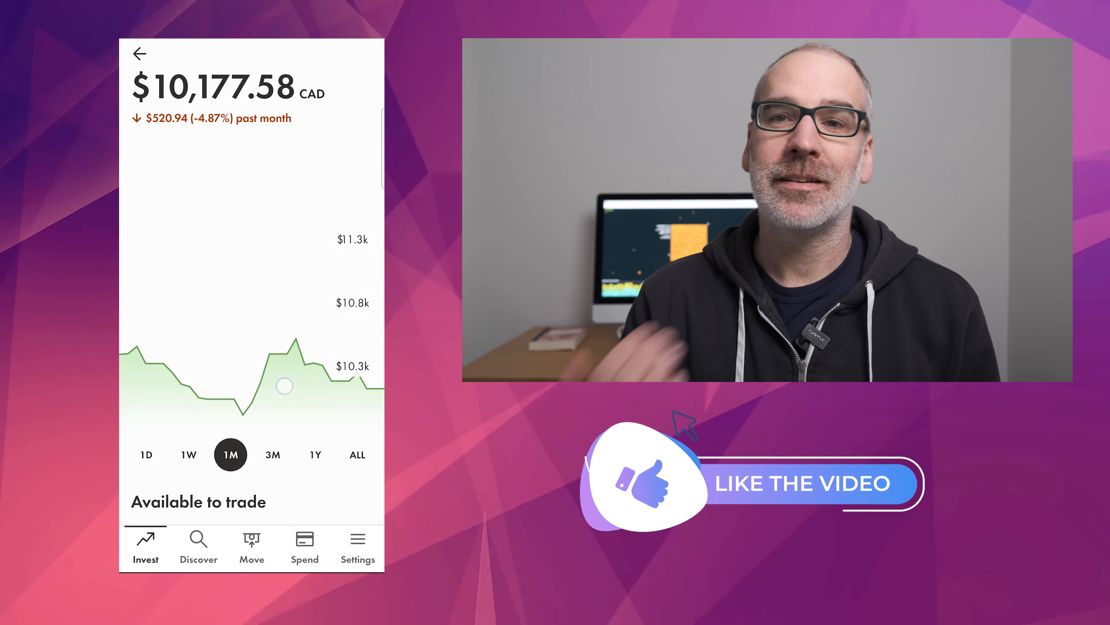
# Step: Switch the TFSA holdings list from today's price to total value with shares and gain/loss
pyautogui.scroll(-3)
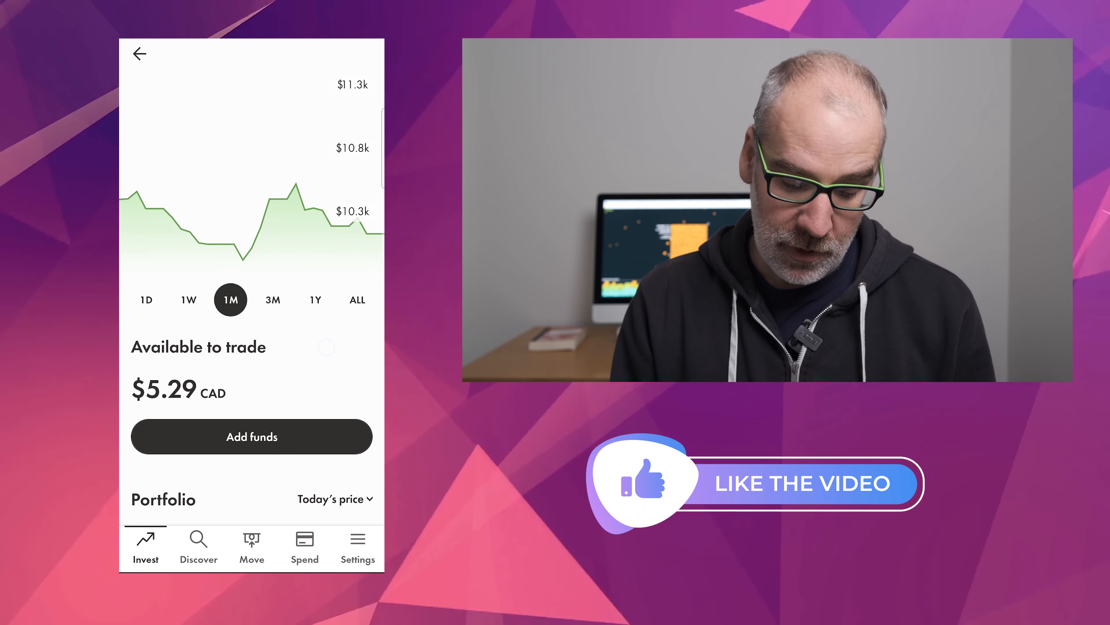
pyautogui.scroll(-3)
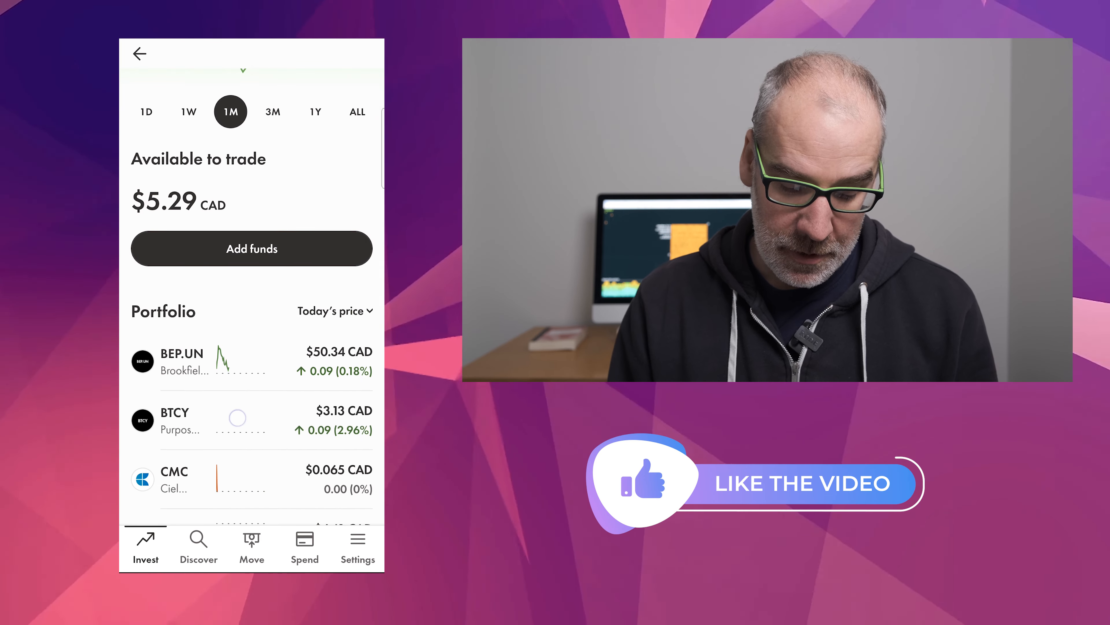
pyautogui.click(335, 310)
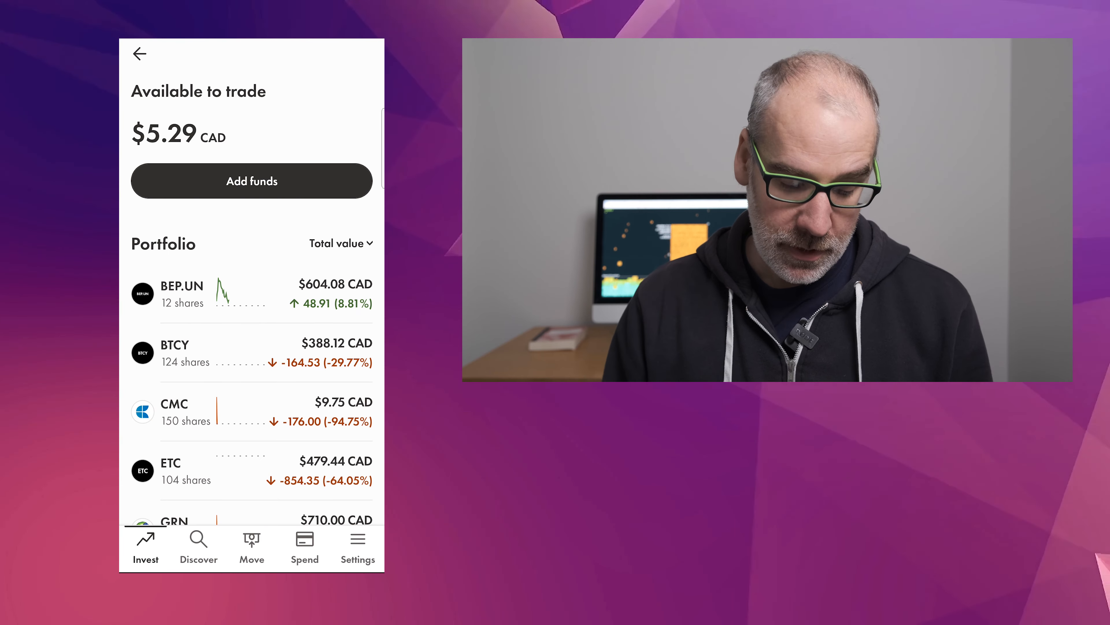
pyautogui.scroll(-3)
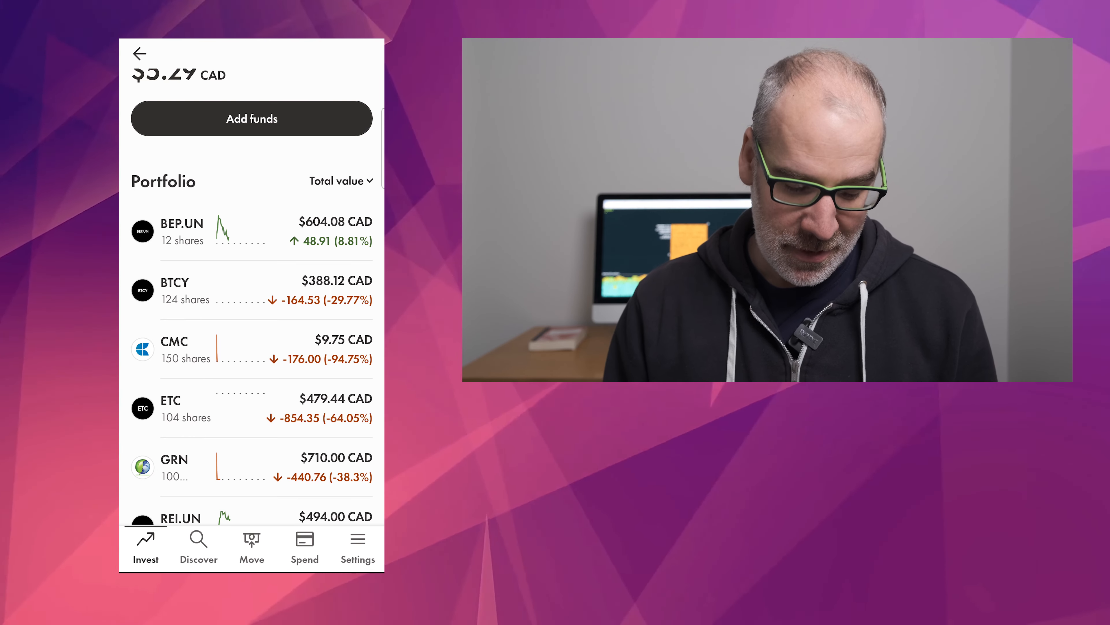
pyautogui.scroll(-3)
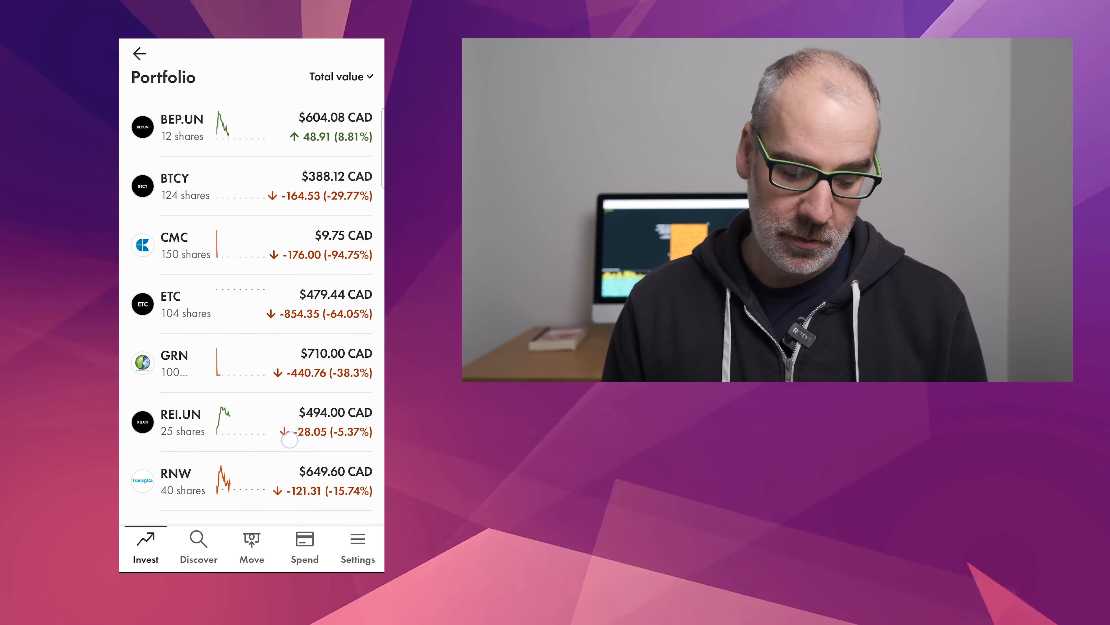
pyautogui.scroll(-3)
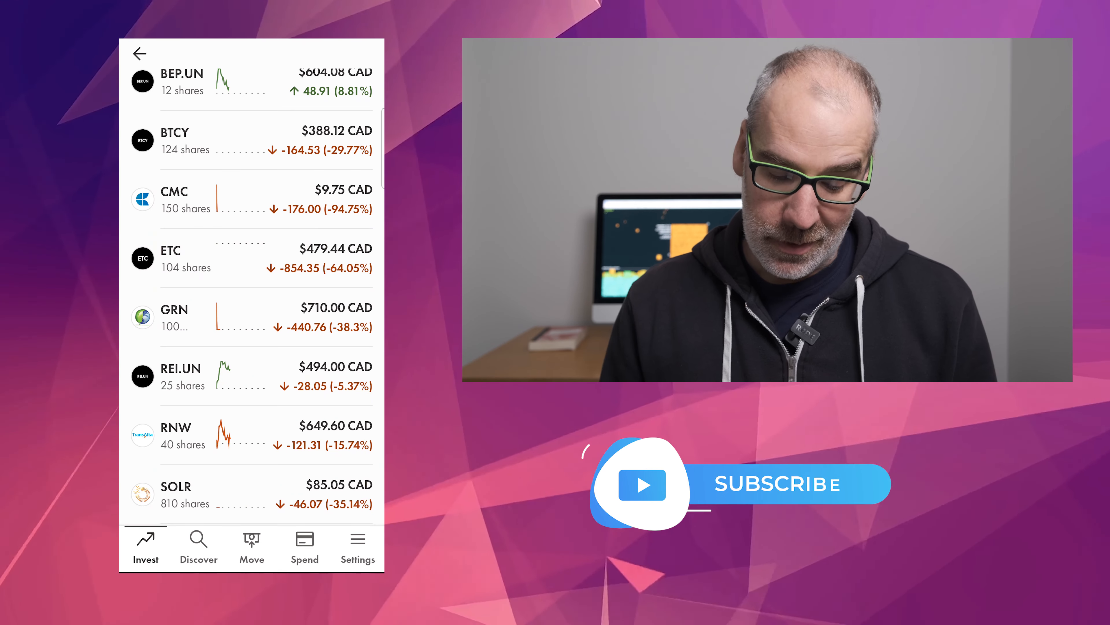
pyautogui.scroll(-3)
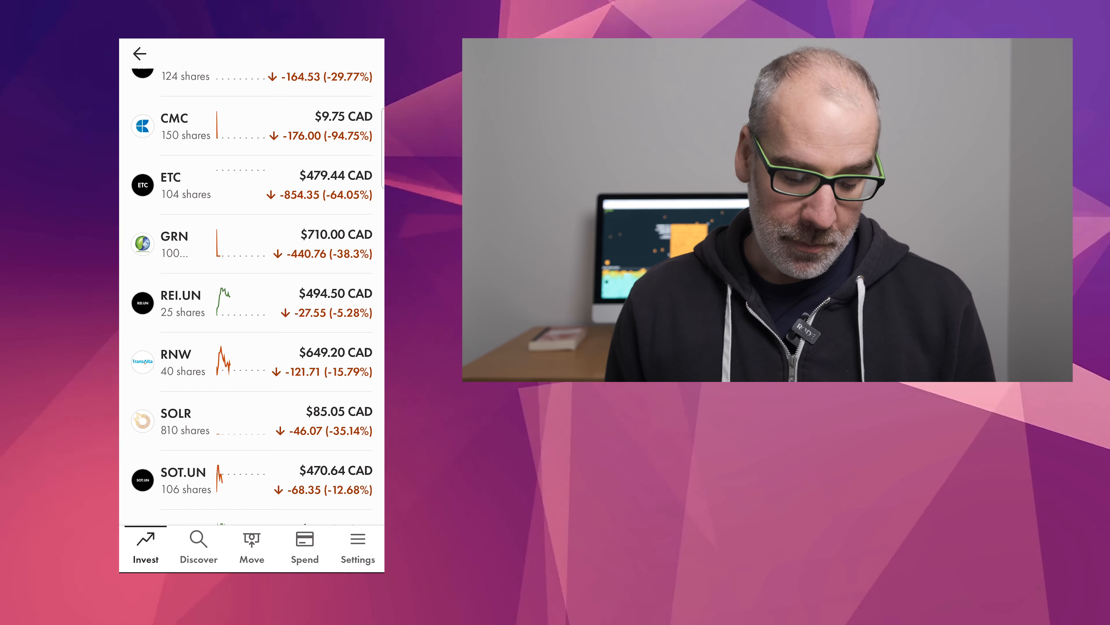
pyautogui.scroll(-3)
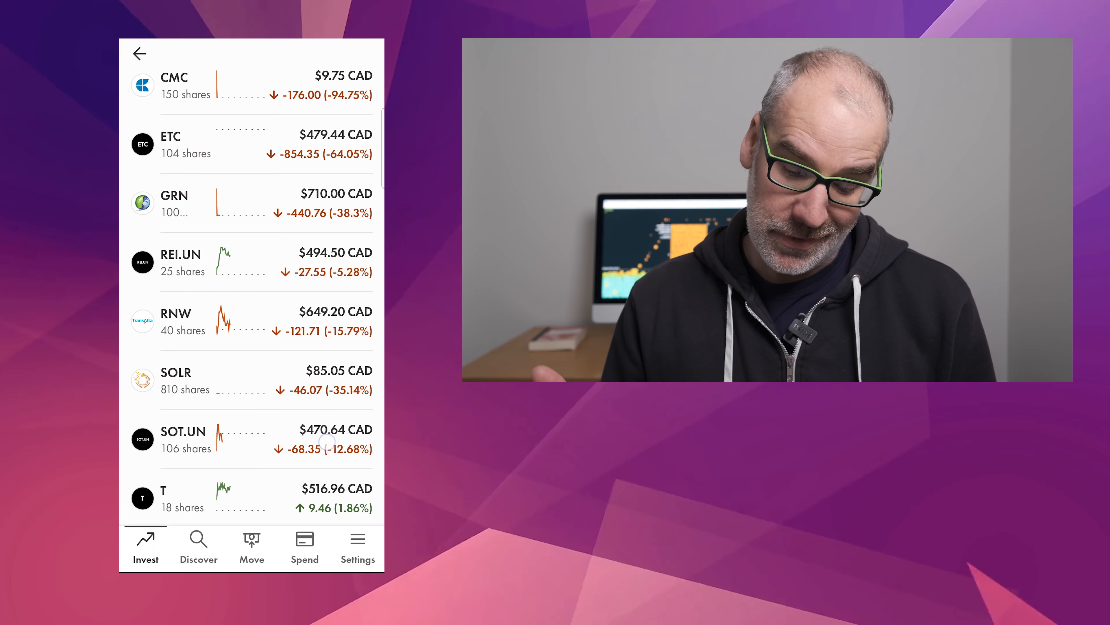
pyautogui.scroll(-3)
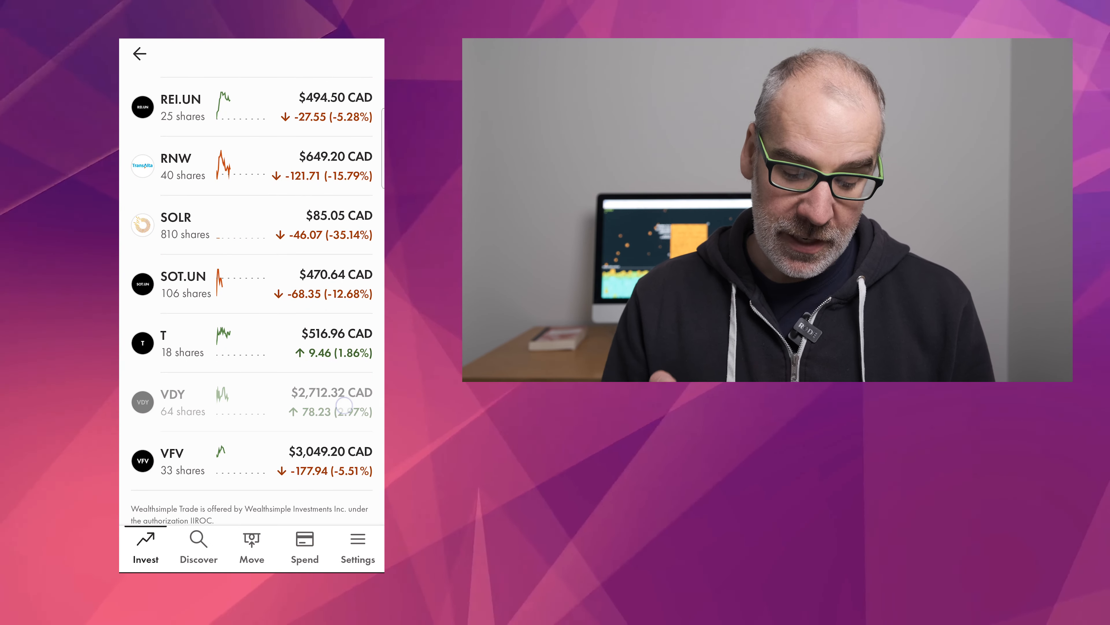
pyautogui.scroll(-3)
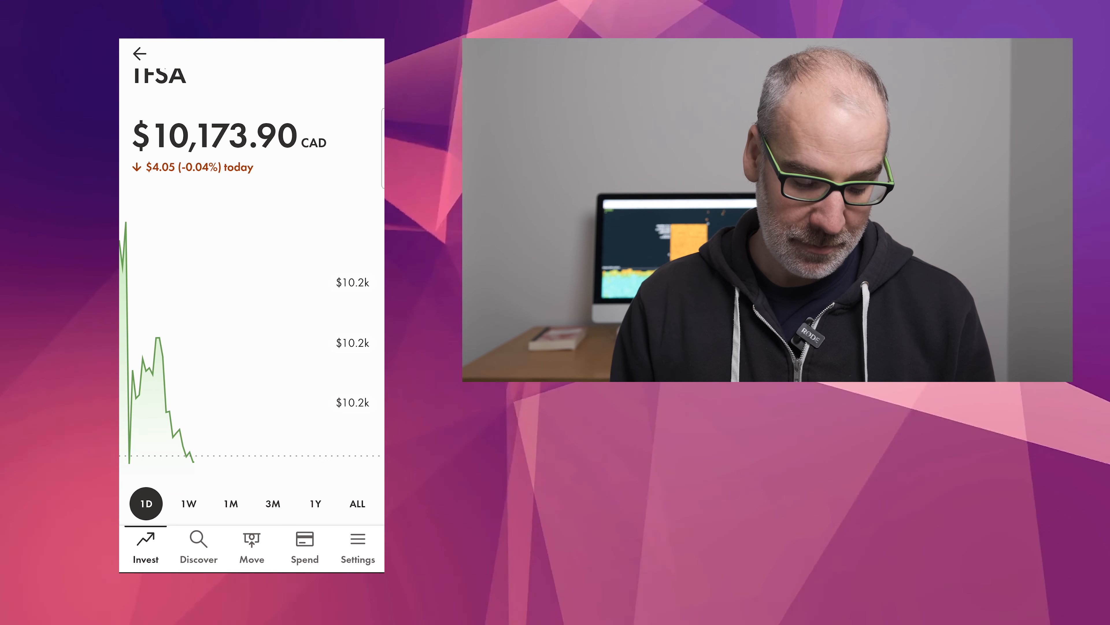
# Step: Cycle the TFSA chart through 1W, 1M, 3M, 1Y to ALL, showing -$1,659.14 (-14.02%)
pyautogui.click(189, 504)
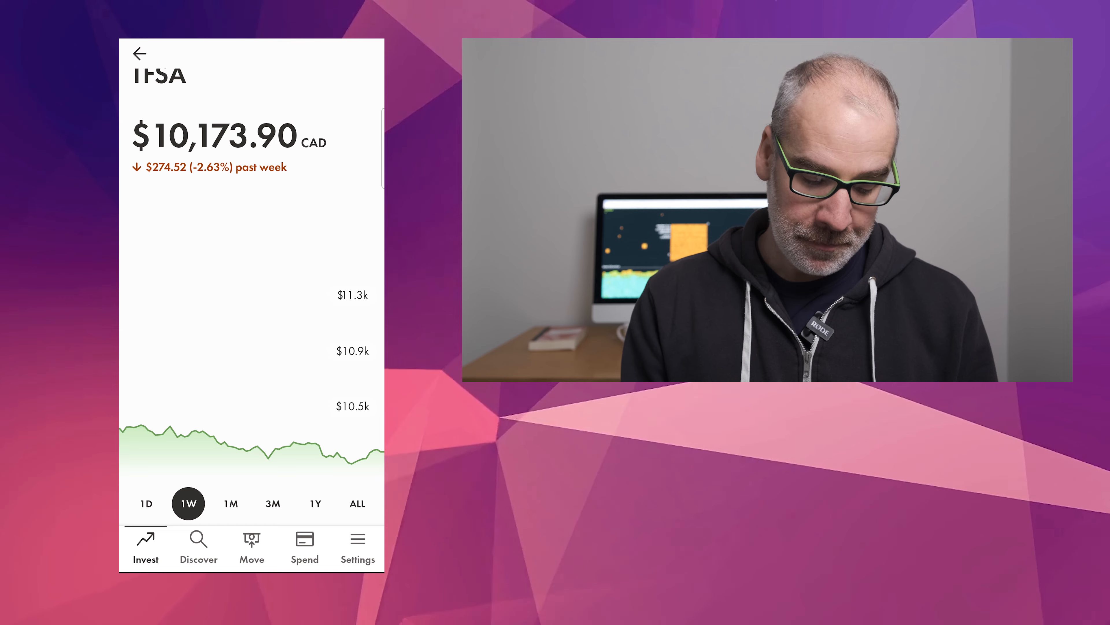
pyautogui.click(230, 504)
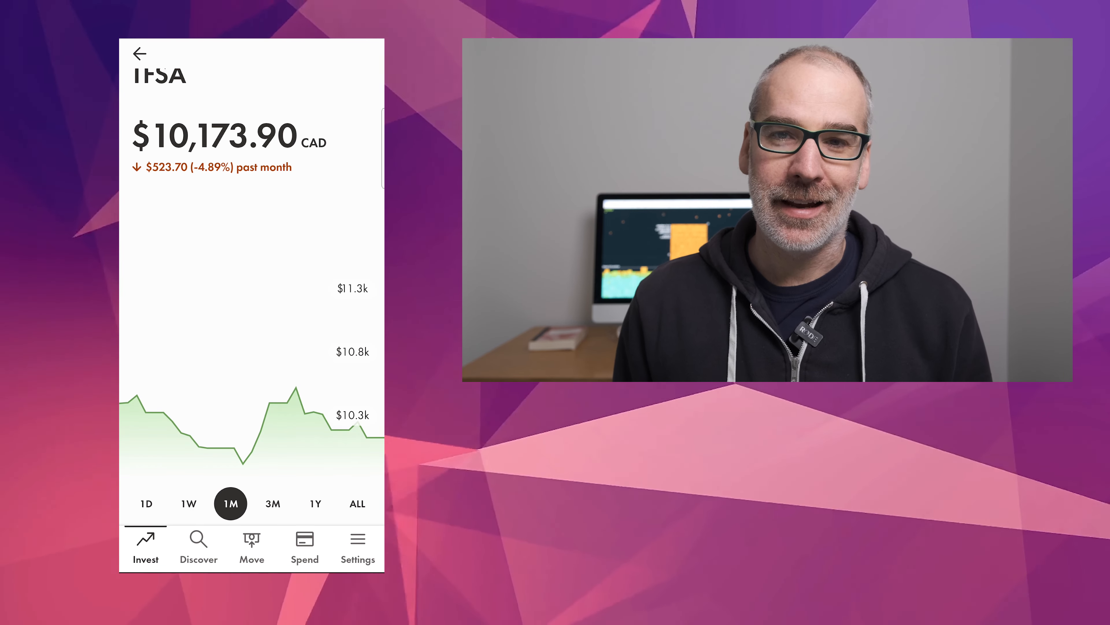
pyautogui.click(273, 488)
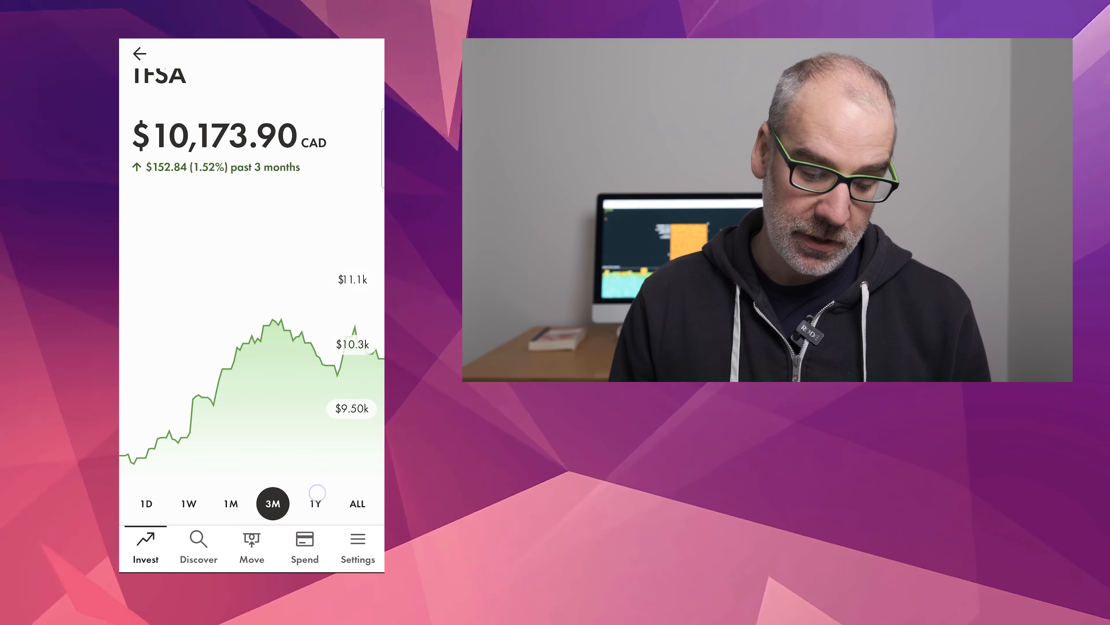
pyautogui.click(315, 504)
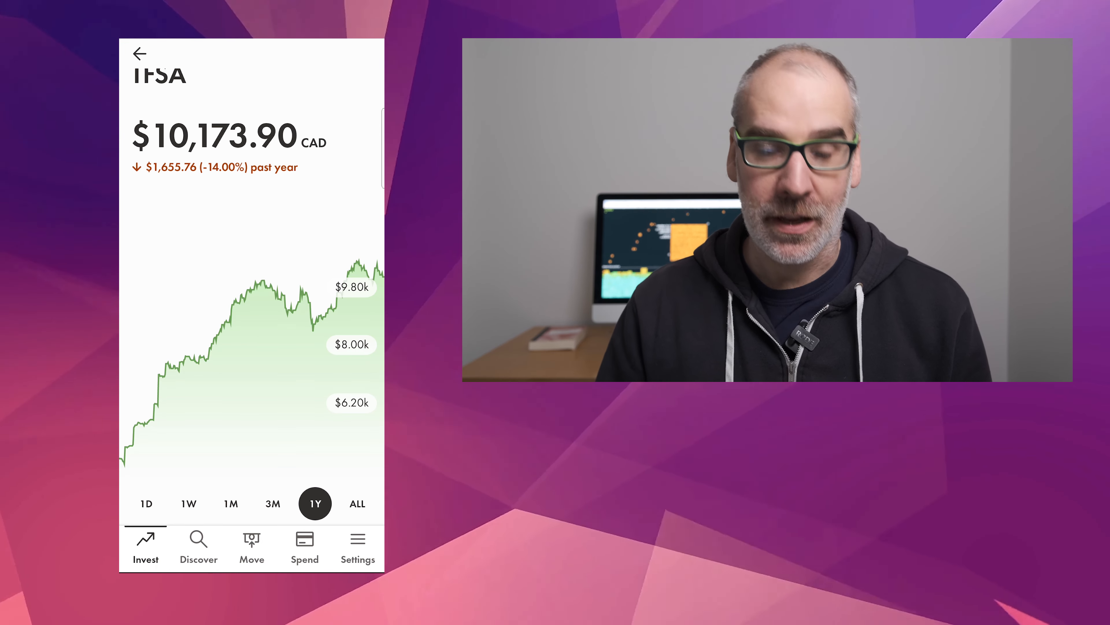
pyautogui.click(357, 504)
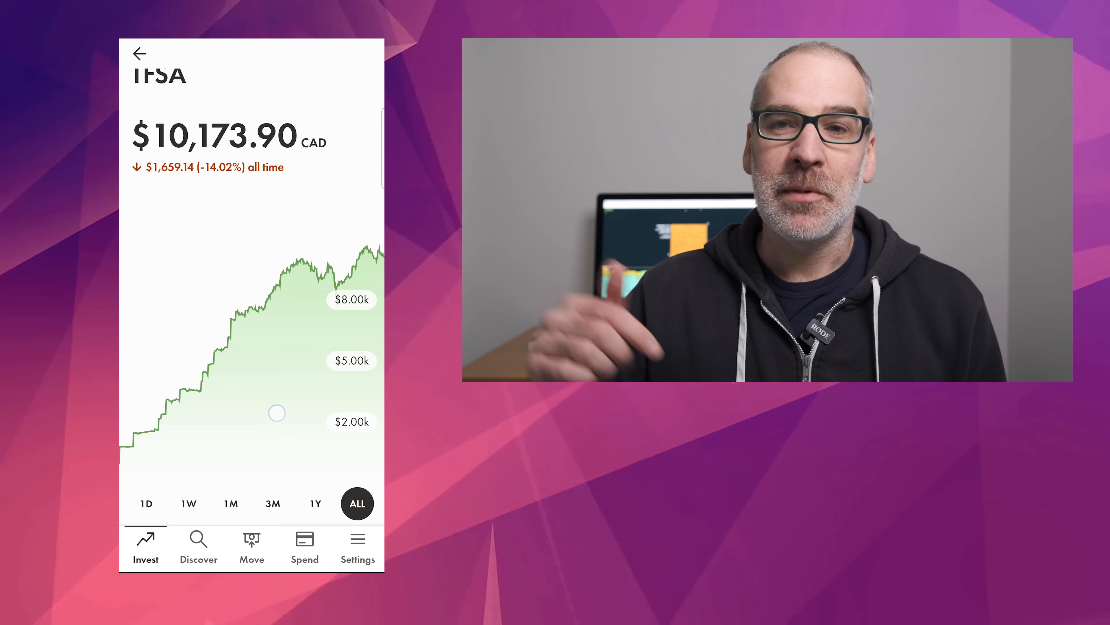
pyautogui.scroll(-3)
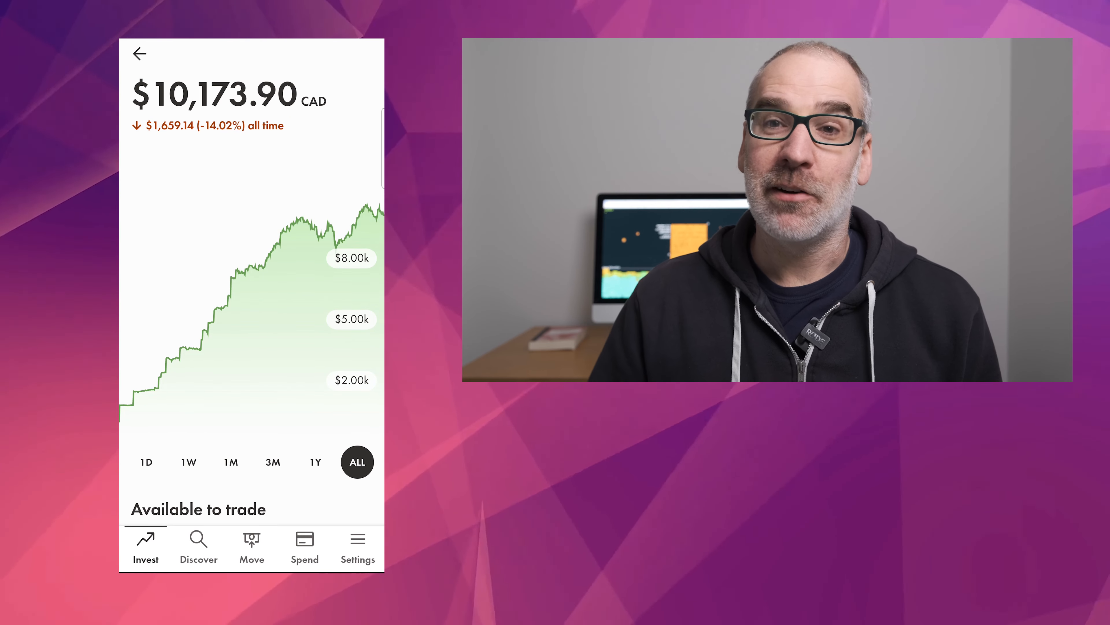